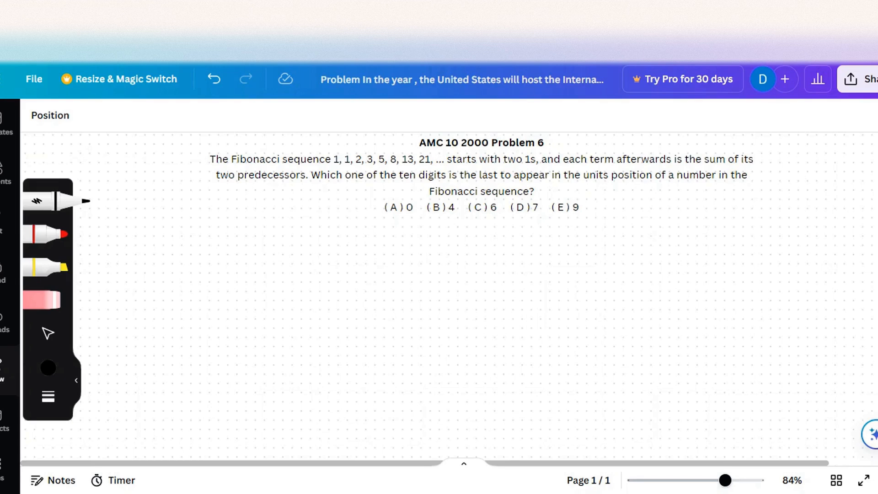
Handwrite the units digits 1 1 2 3 5 8 3 1 beneath the problem and start circling the sequence.
{"action": "left_click_drag", "start_coordinate": [182, 252], "coordinate": [210, 280]}
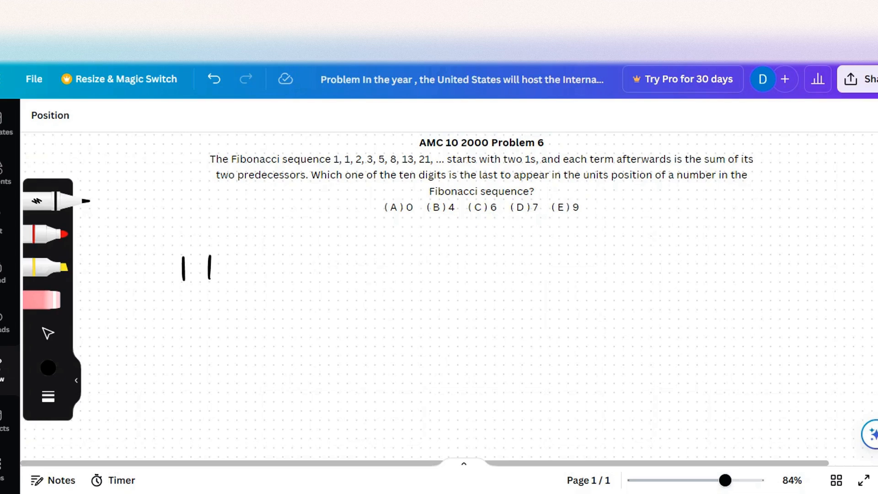
{"action": "left_click_drag", "start_coordinate": [235, 263], "coordinate": [313, 263]}
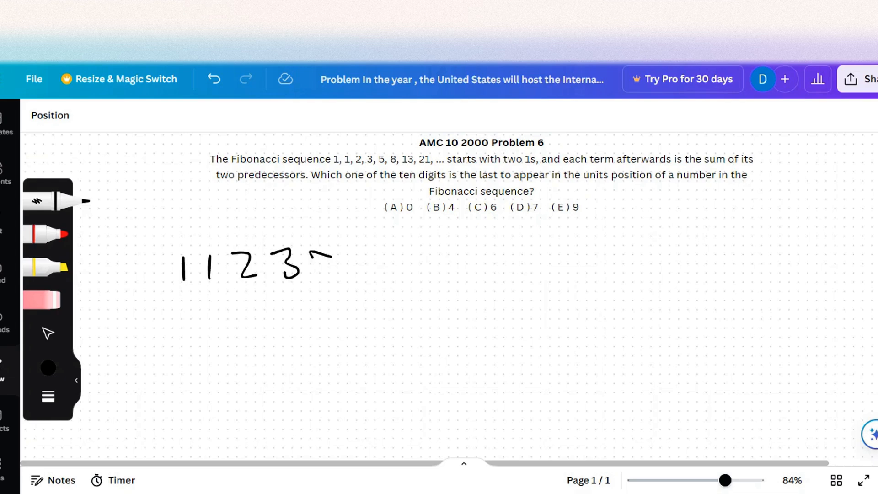
{"action": "left_click_drag", "start_coordinate": [314, 263], "coordinate": [369, 264]}
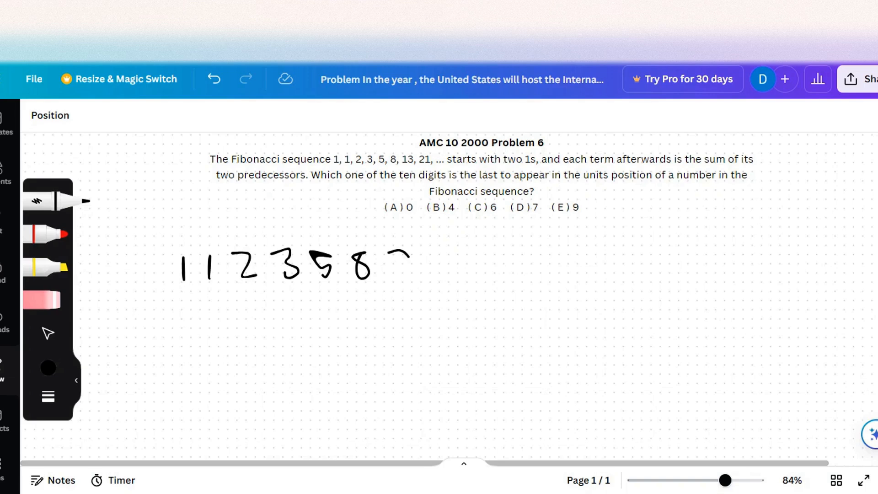
{"action": "left_click_drag", "start_coordinate": [386, 249], "coordinate": [398, 283]}
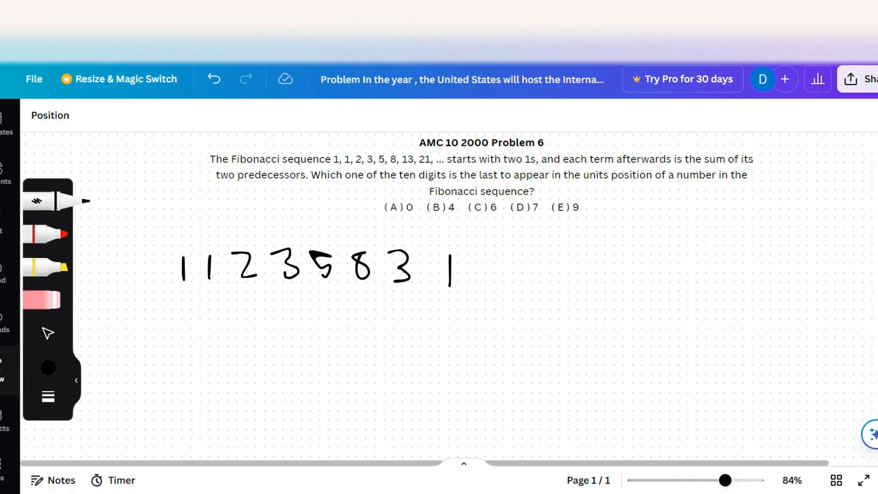
{"action": "left_click_drag", "start_coordinate": [364, 145], "coordinate": [336, 168]}
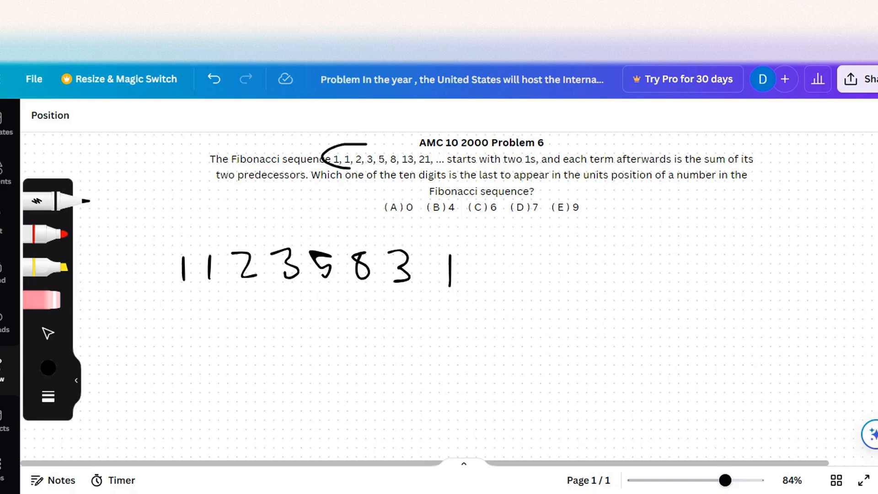
Circle the listed Fibonacci numbers 1, 1, 2, 3, … 21 and strike through answer choice B.
{"action": "left_click_drag", "start_coordinate": [364, 151], "coordinate": [381, 162]}
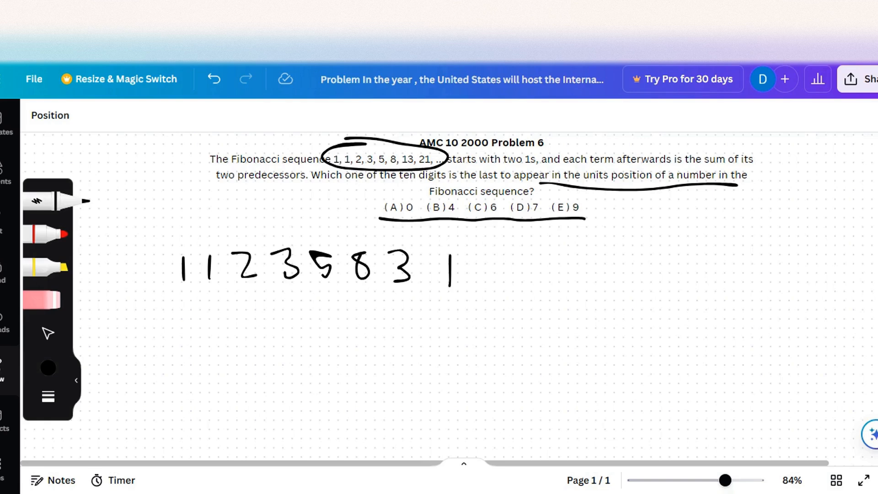
{"action": "left_click_drag", "start_coordinate": [493, 244], "coordinate": [510, 283]}
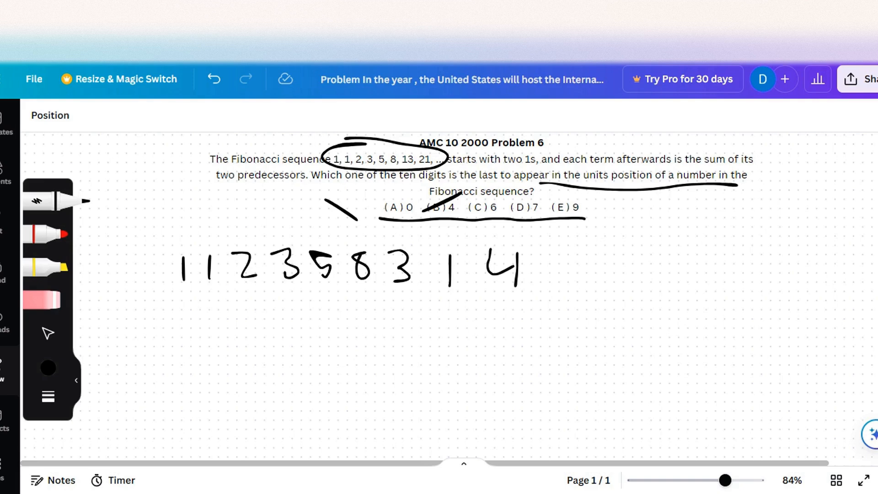
Extend the units digits with 5 9 4 3 7 0 and cross out answer choice E.
{"action": "left_click_drag", "start_coordinate": [546, 246], "coordinate": [555, 285]}
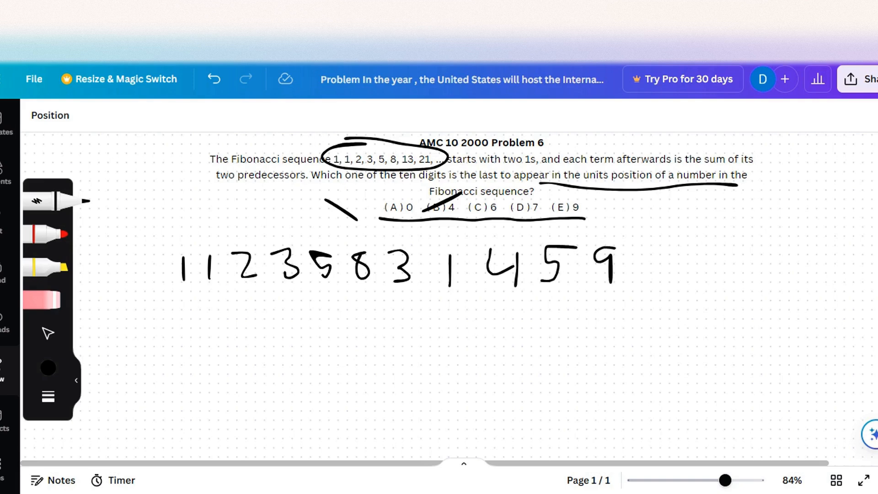
{"action": "left_click_drag", "start_coordinate": [538, 220], "coordinate": [599, 194]}
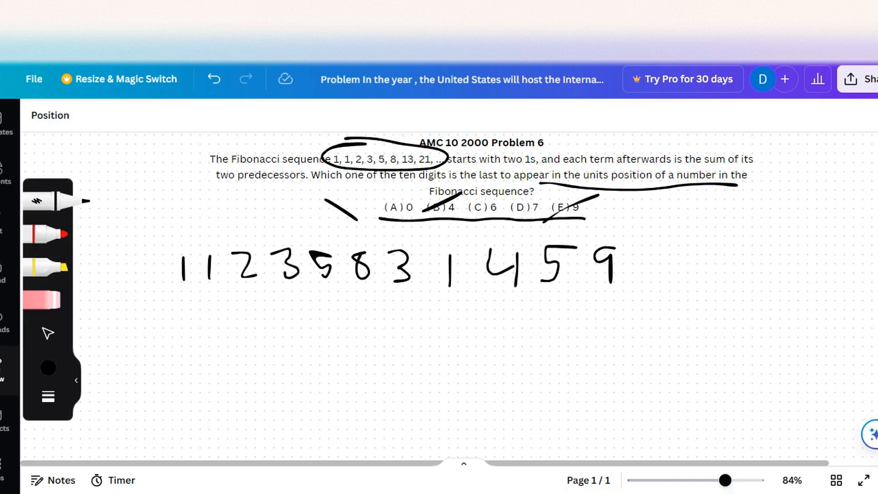
{"action": "left_click_drag", "start_coordinate": [639, 264], "coordinate": [717, 263]}
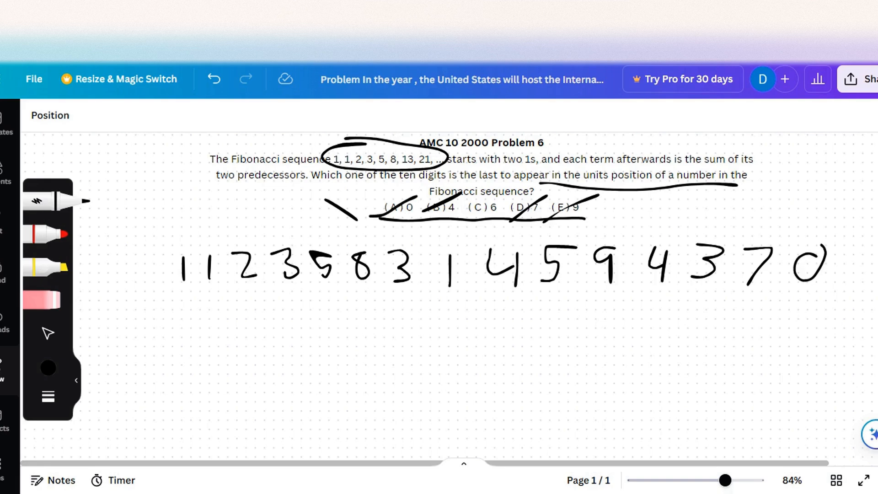
{"action": "mouse_move", "coordinate": [41, 210]}
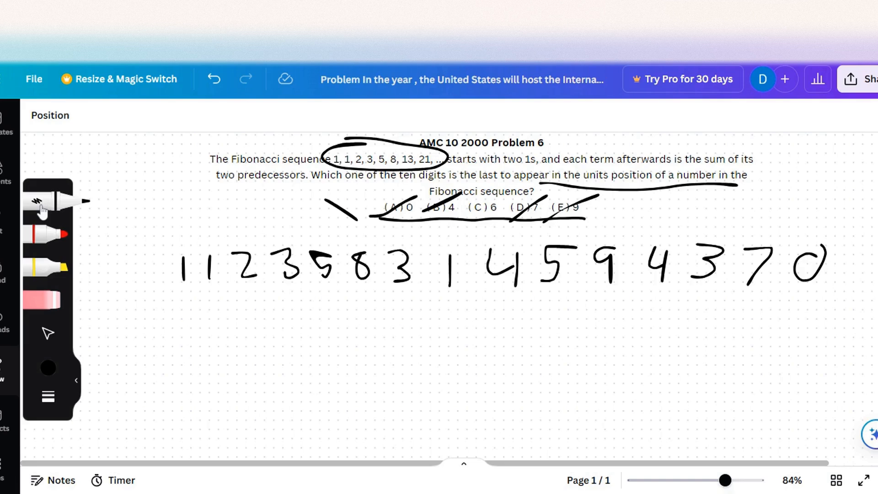